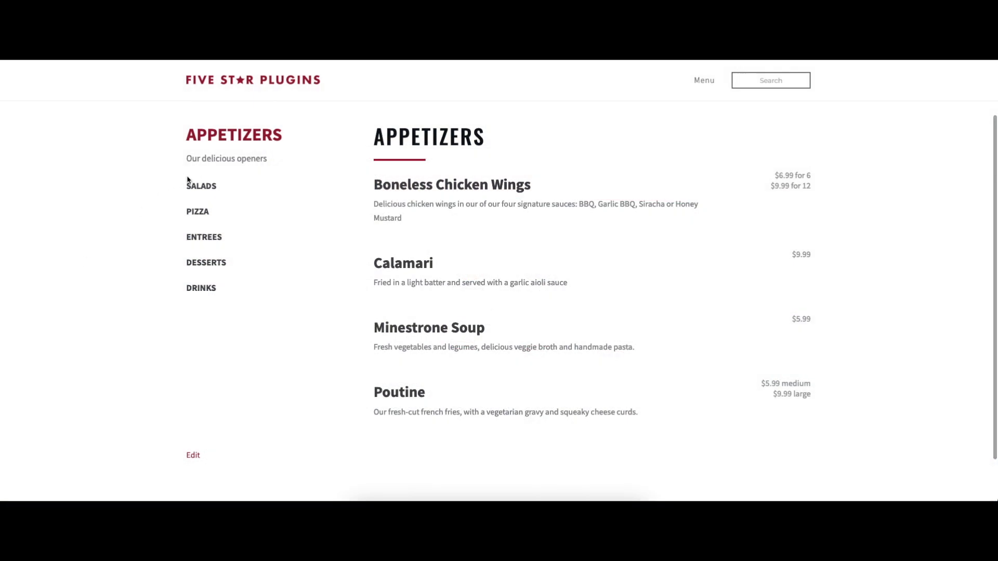
Set Minimum Order 30, Maximum Received Orders 10 and Delete Orders Delay 60 days.
click(201, 187)
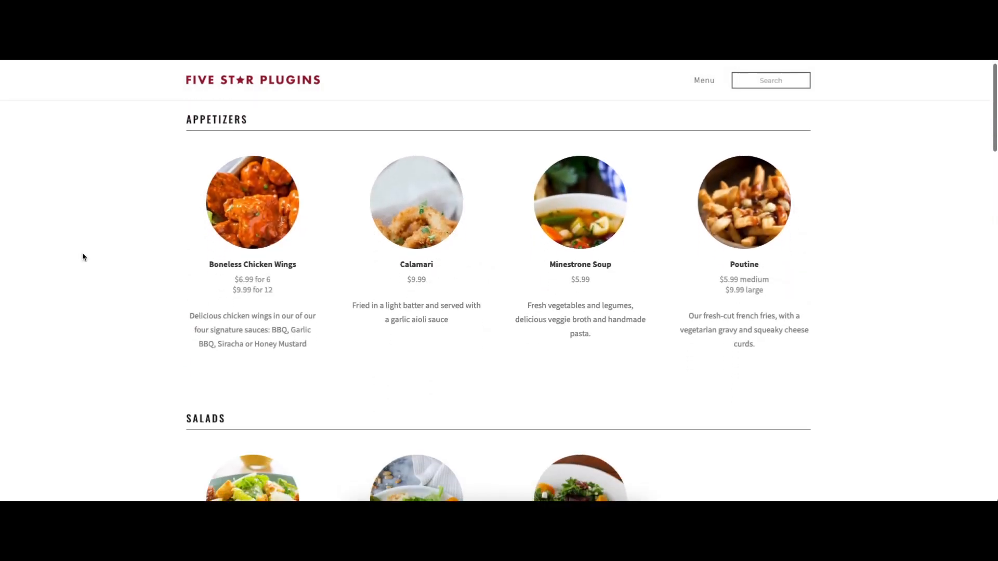
scroll(down, 3)
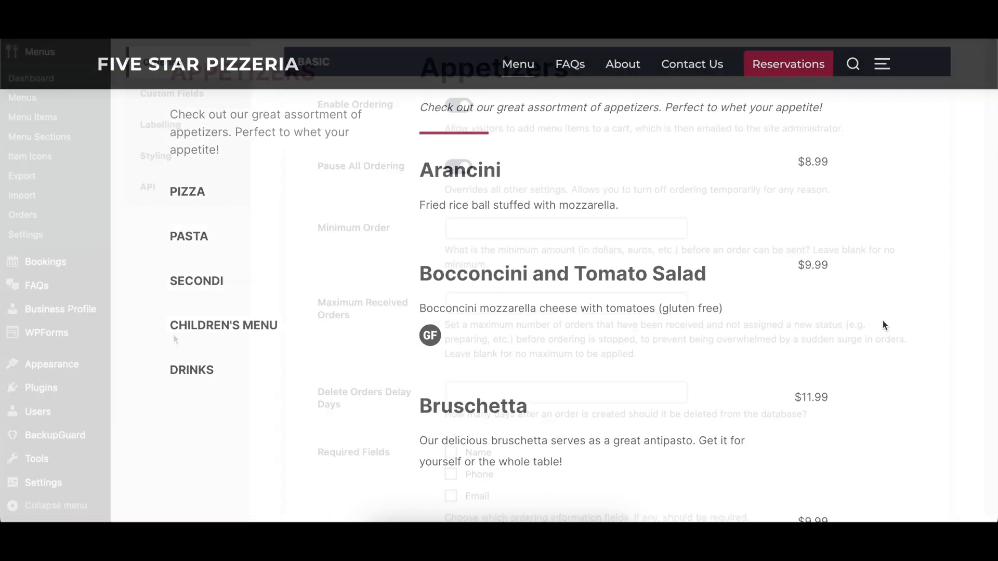
text(30)
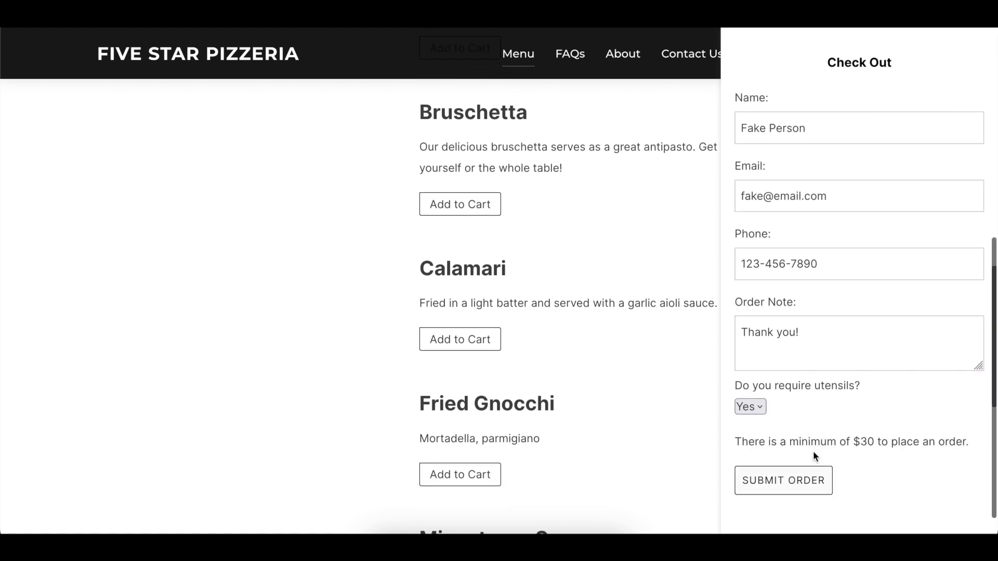
mouse_move(827, 433)
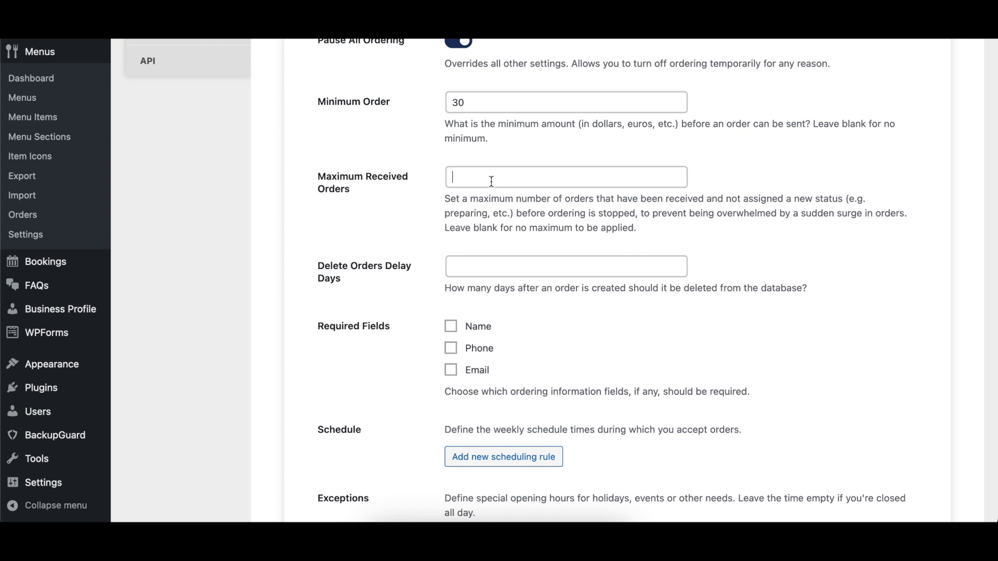
text(10)
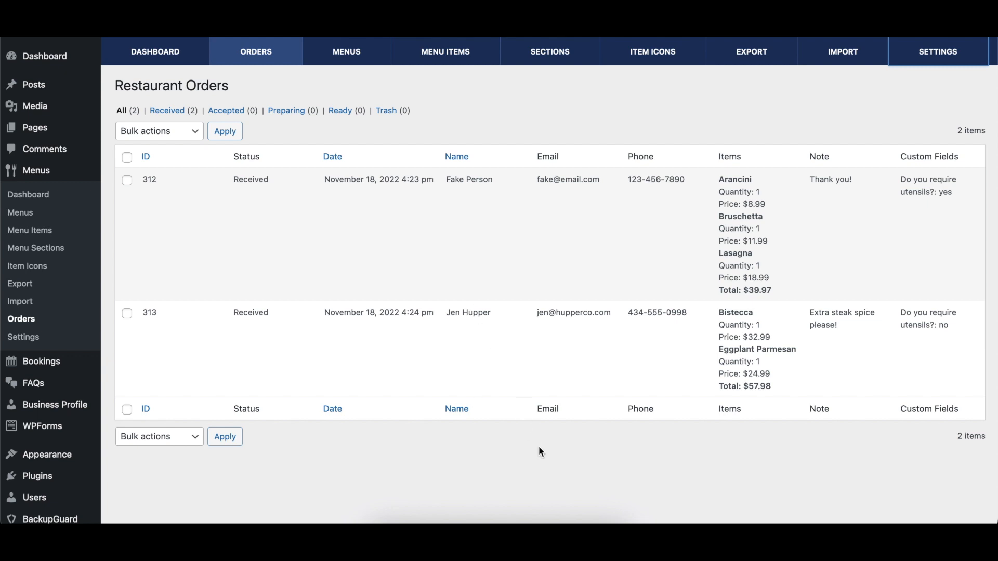
click(937, 52)
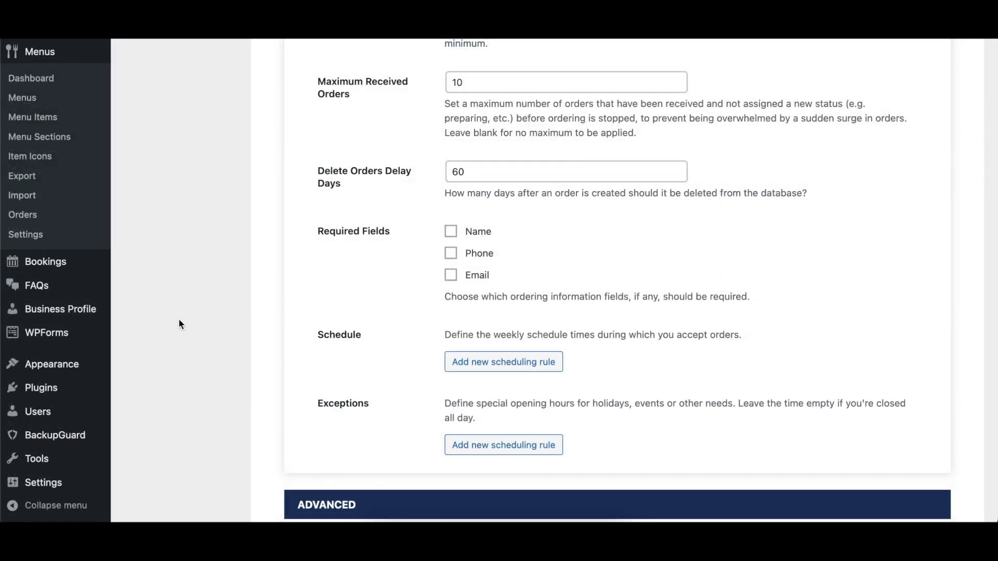
mouse_move(131, 342)
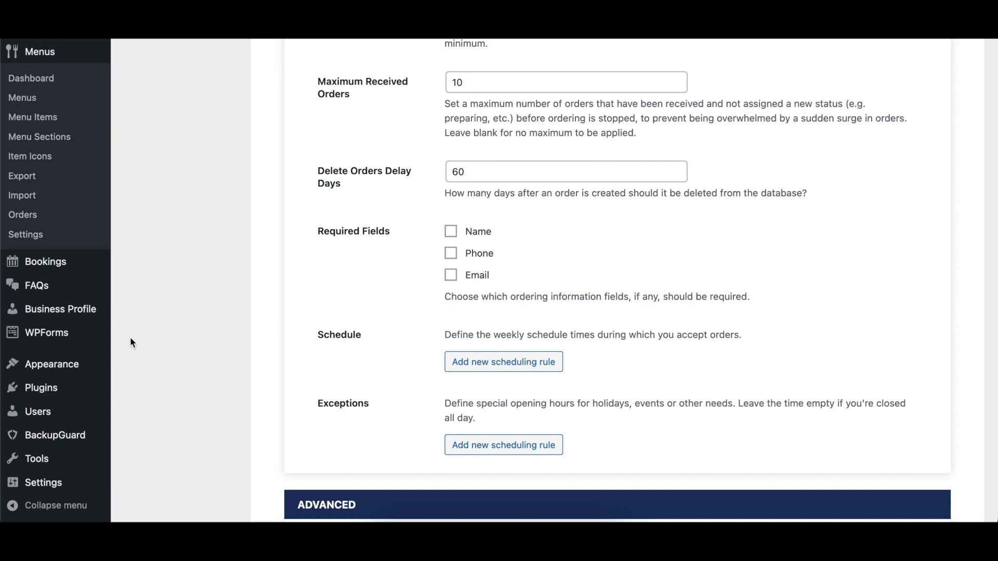
click(566, 171)
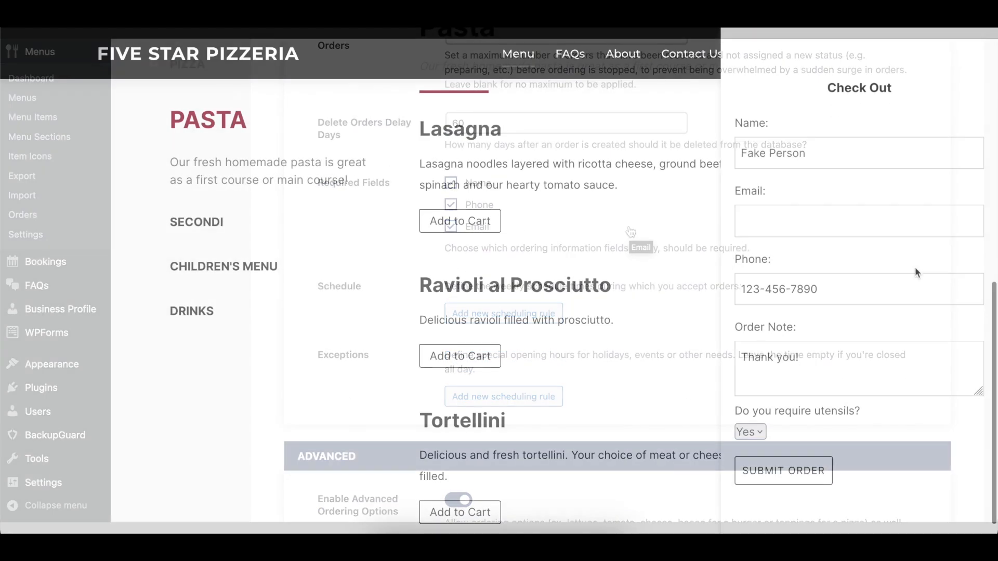
Require email at checkout, add a Mo–Fr rule starting 7:00 PM, and add a November 29, 2022 exception.
click(783, 470)
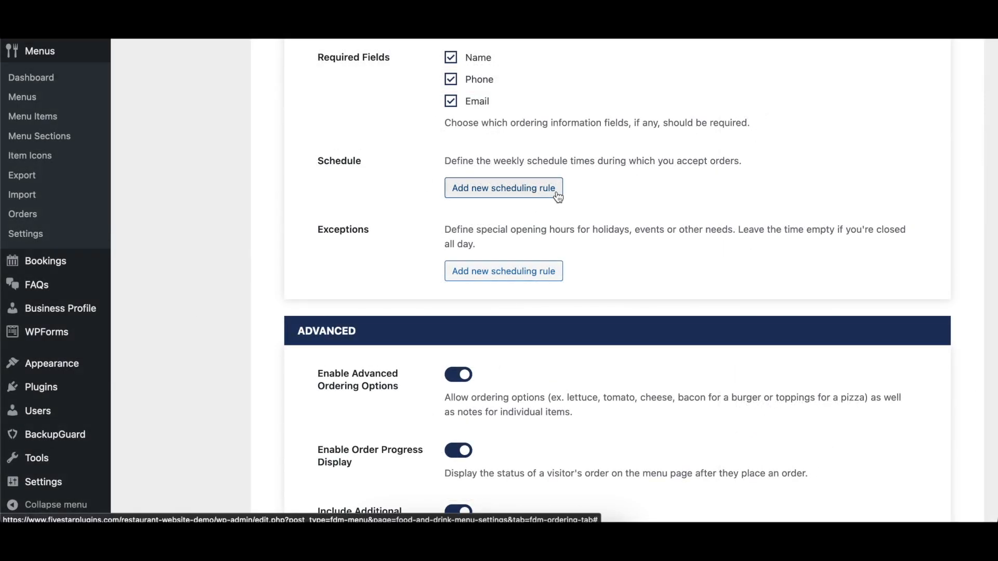
click(503, 188)
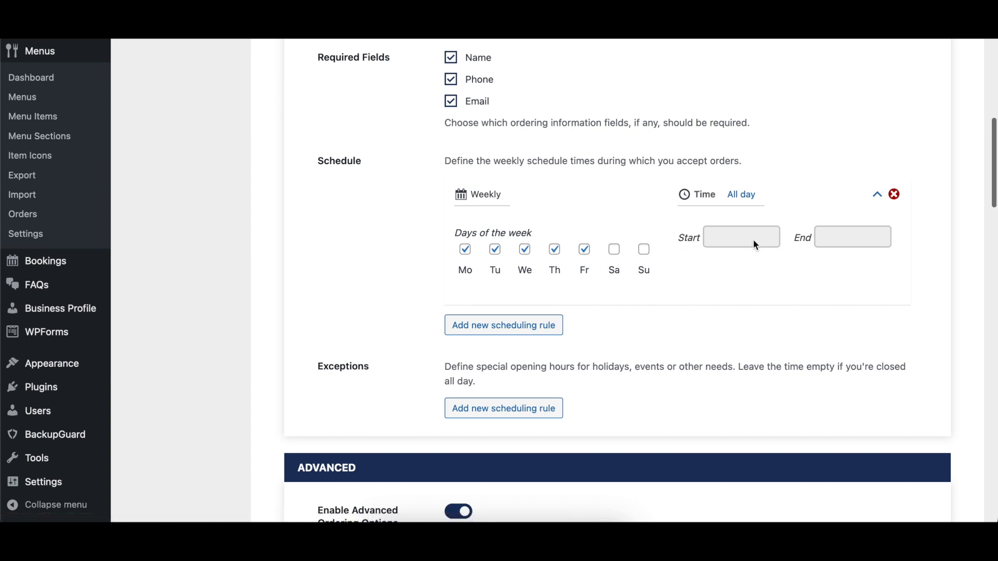
click(740, 237)
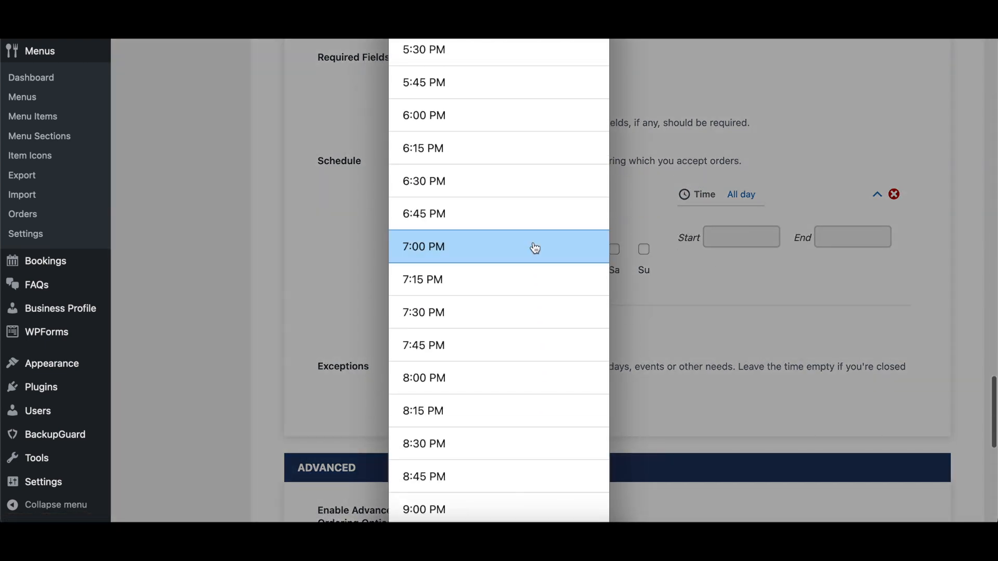
click(424, 247)
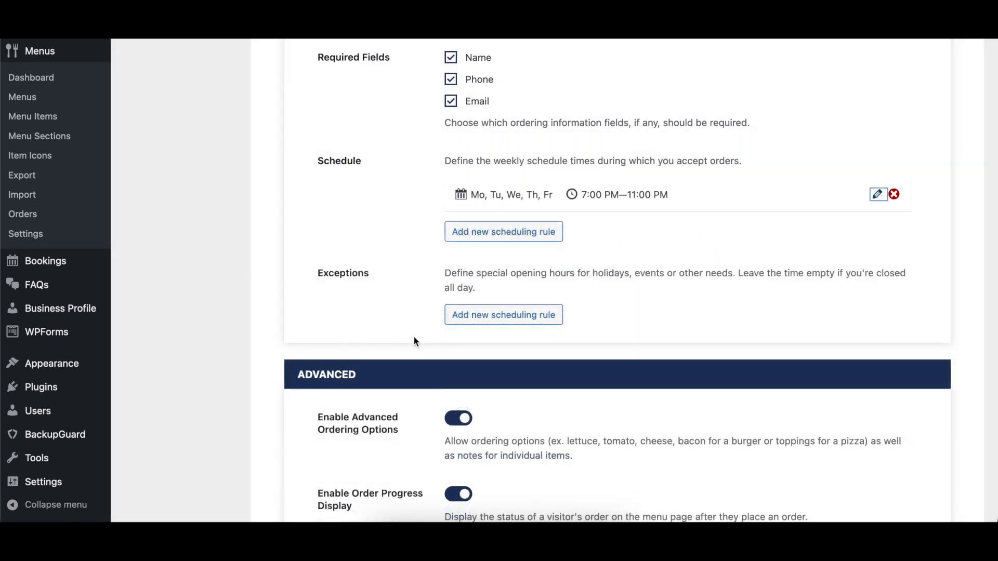
click(502, 314)
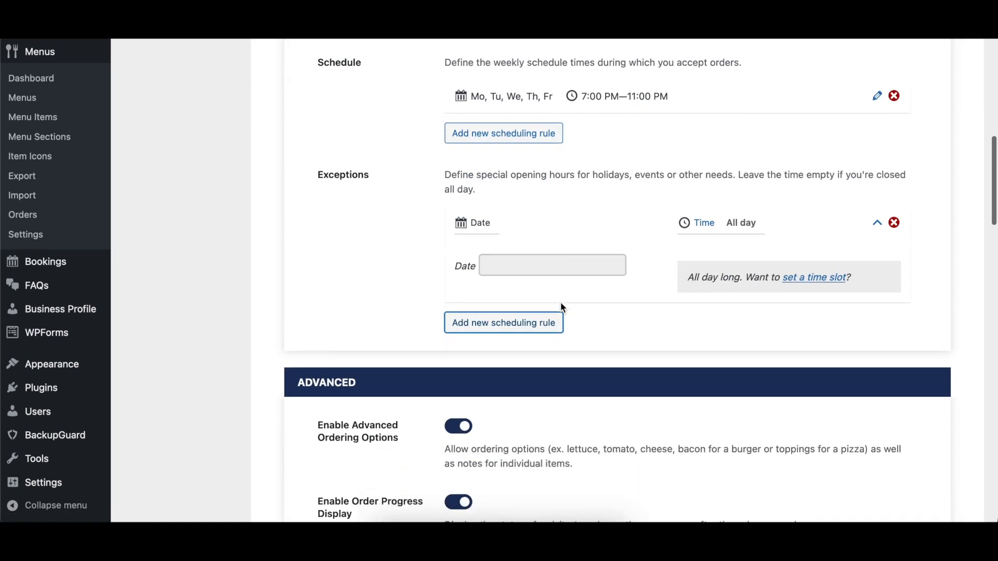
click(552, 265)
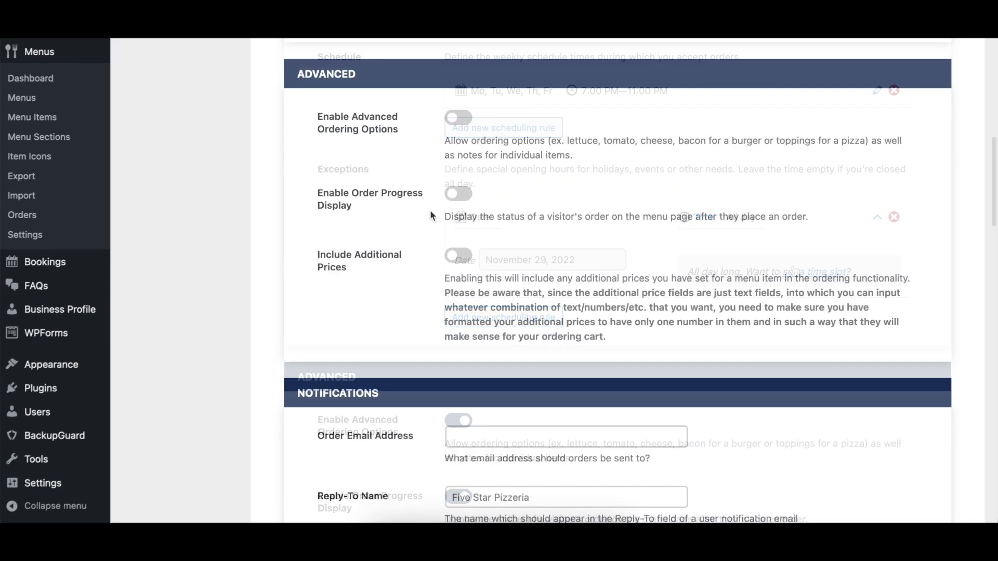
Enable Advanced Ordering Options and test adding Pasta Pomodoro with item options.
click(458, 118)
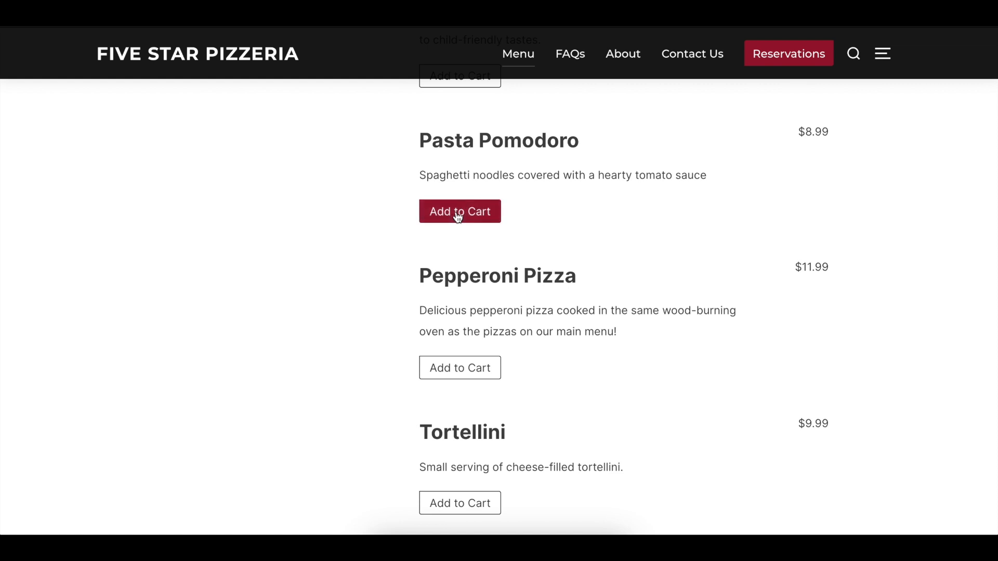
click(459, 212)
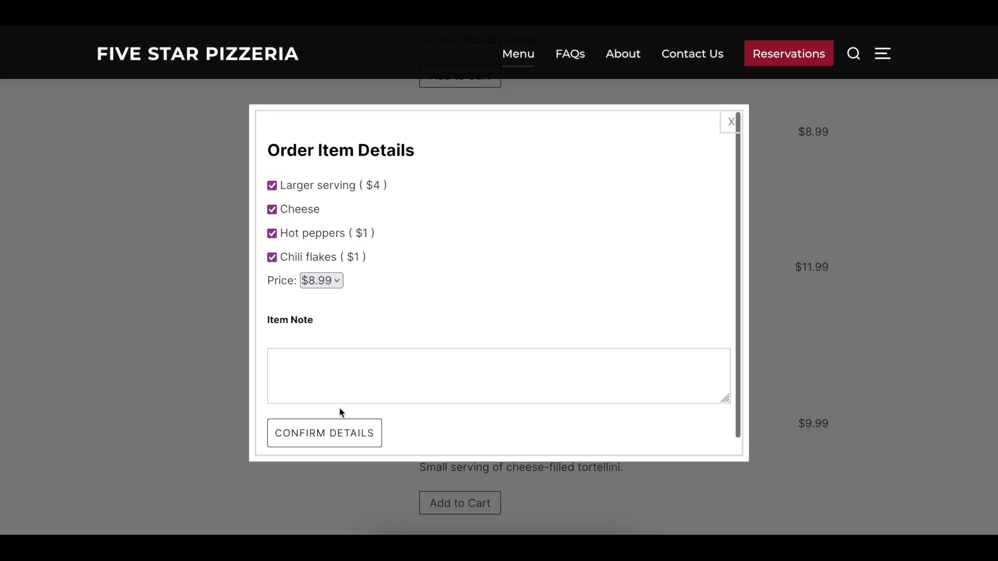
click(325, 432)
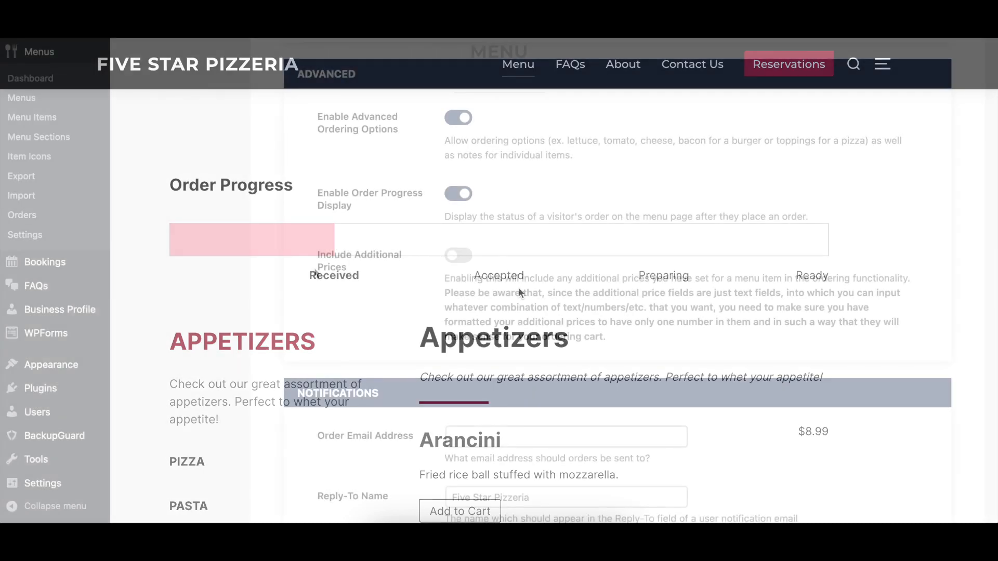
Enable Order Progress Display and test adding the eight oz Filet Mignon.
click(458, 256)
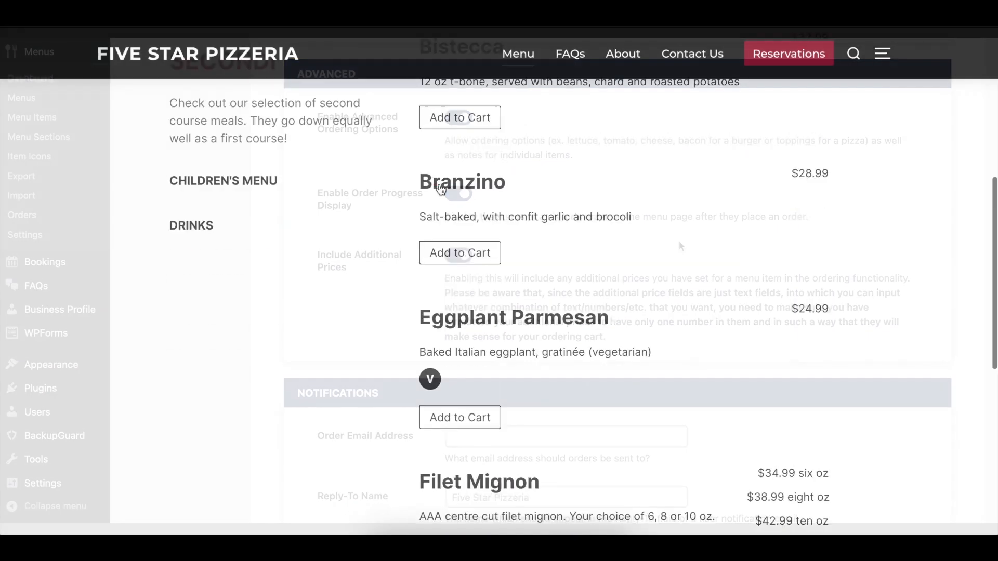
scroll(down, 3)
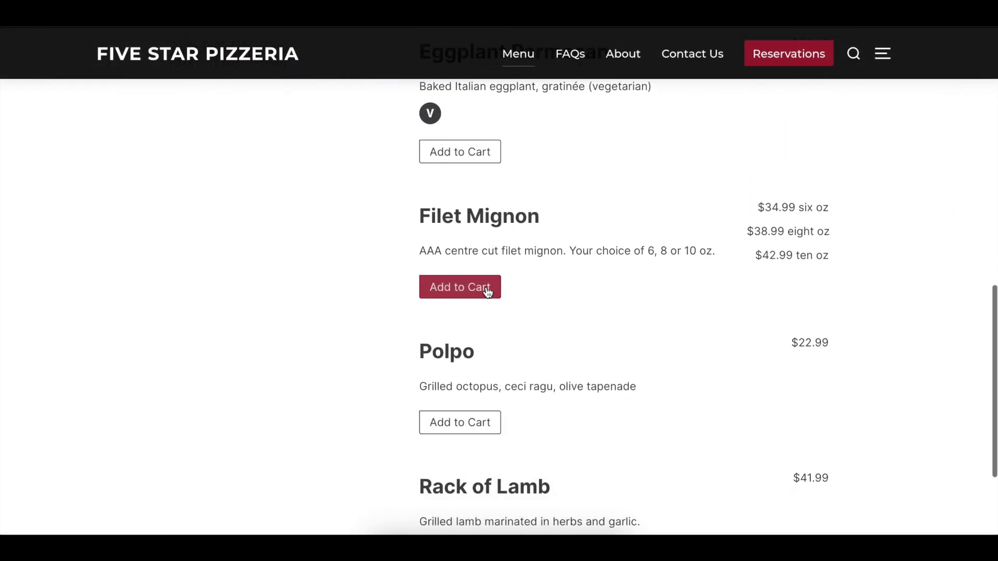
click(459, 287)
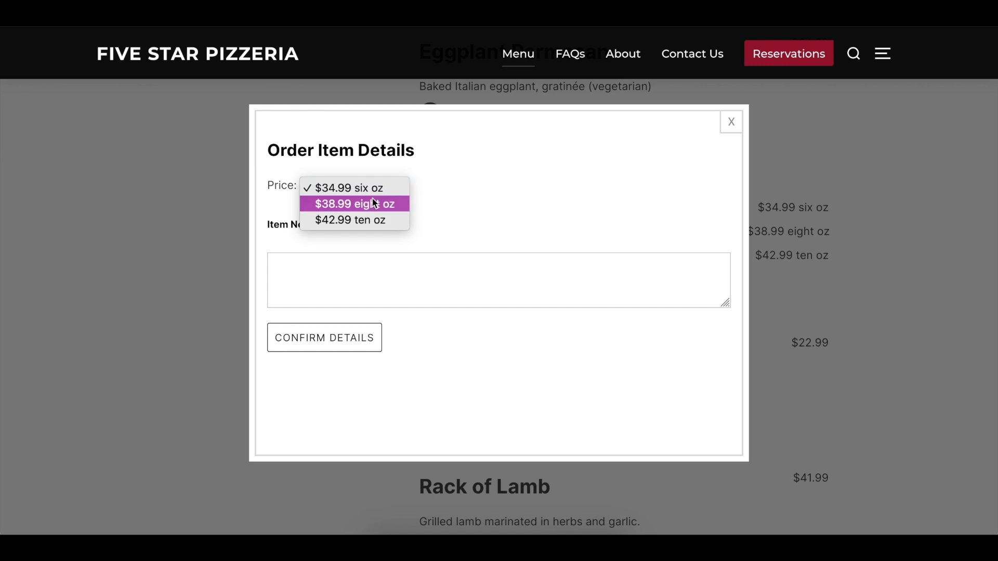
click(351, 220)
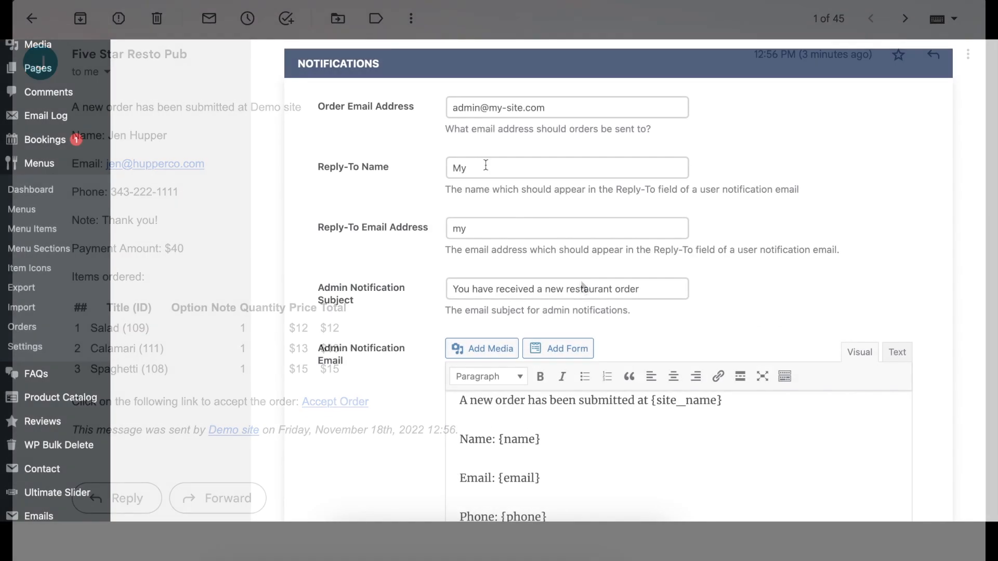
text(Restau)
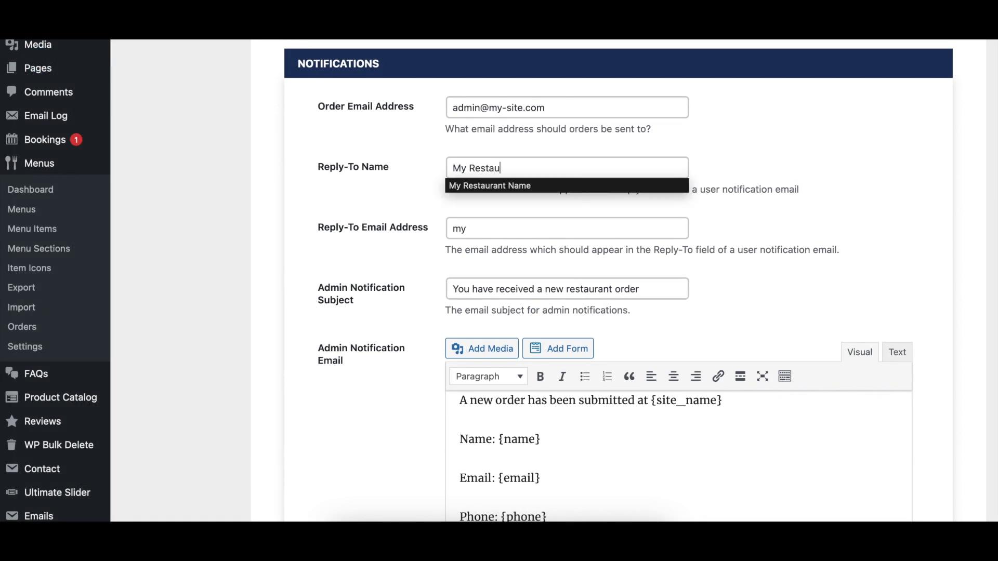
click(490, 185)
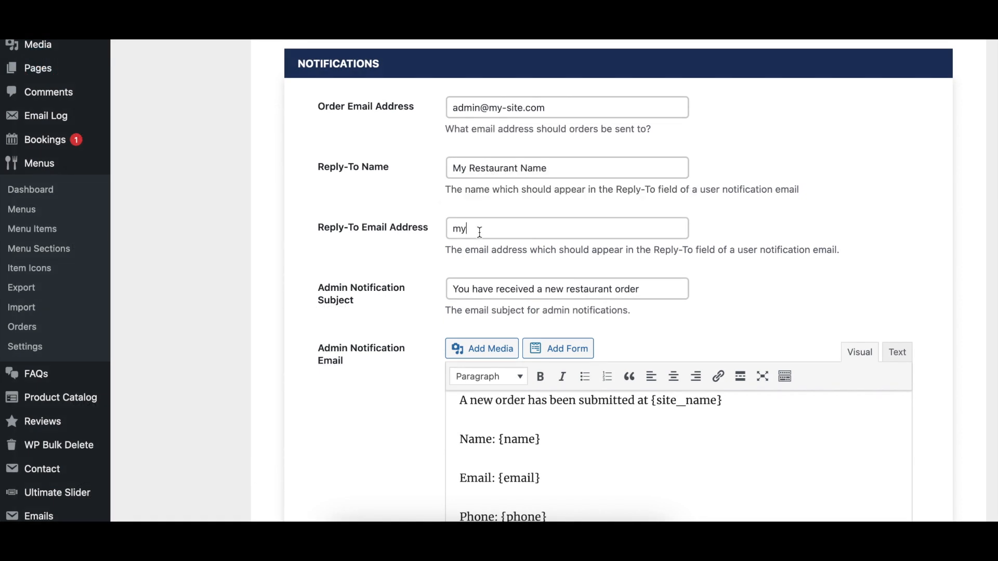
text(@email.com)
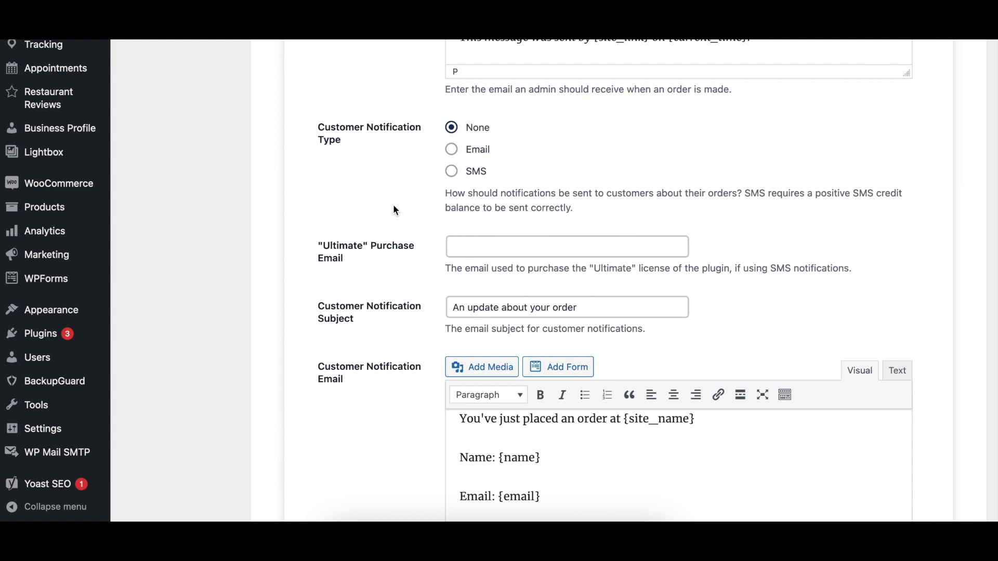
click(451, 149)
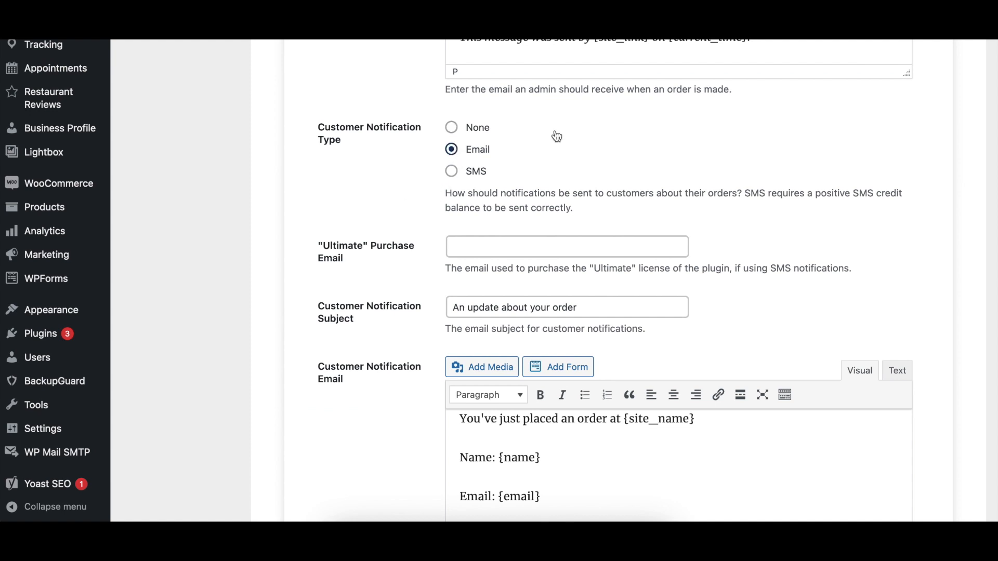
mouse_move(691, 140)
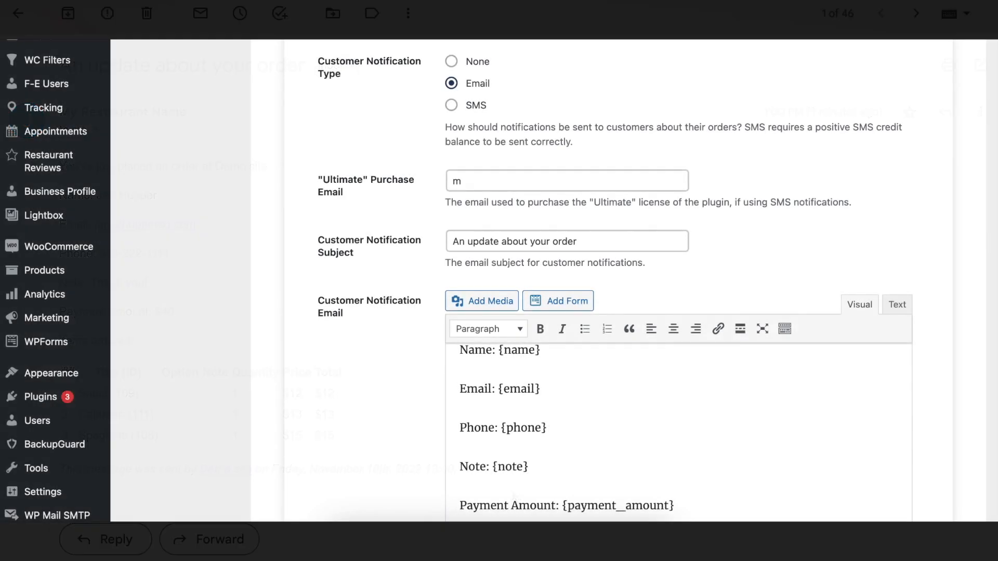
text(ypurchase)
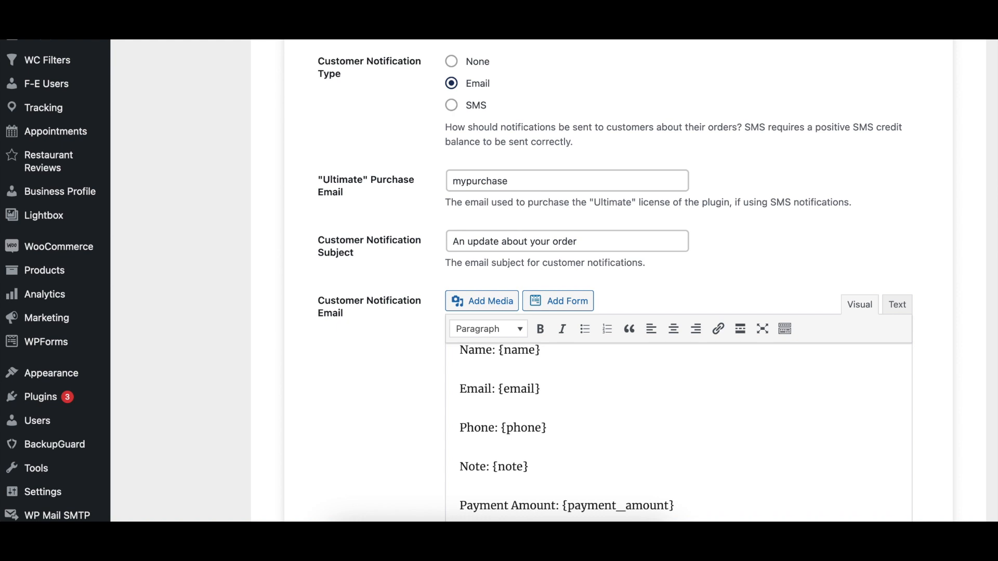
text(@emailaddress)
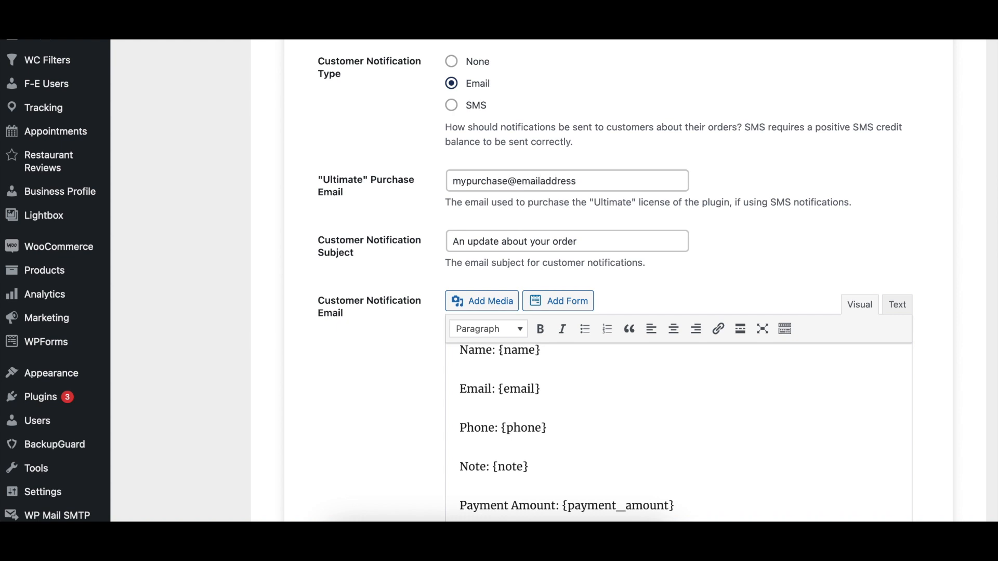
text(.com)
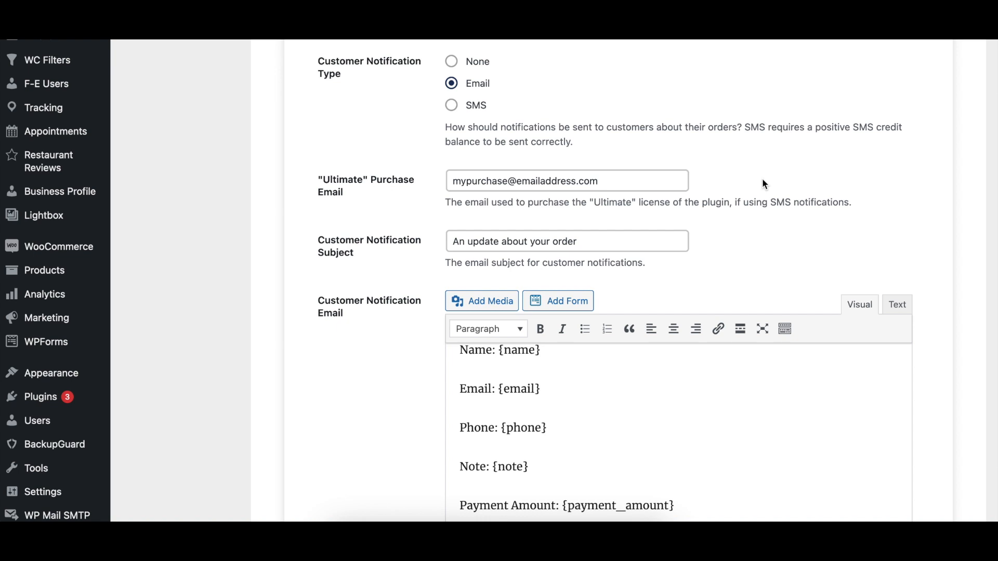
scroll(down, 3)
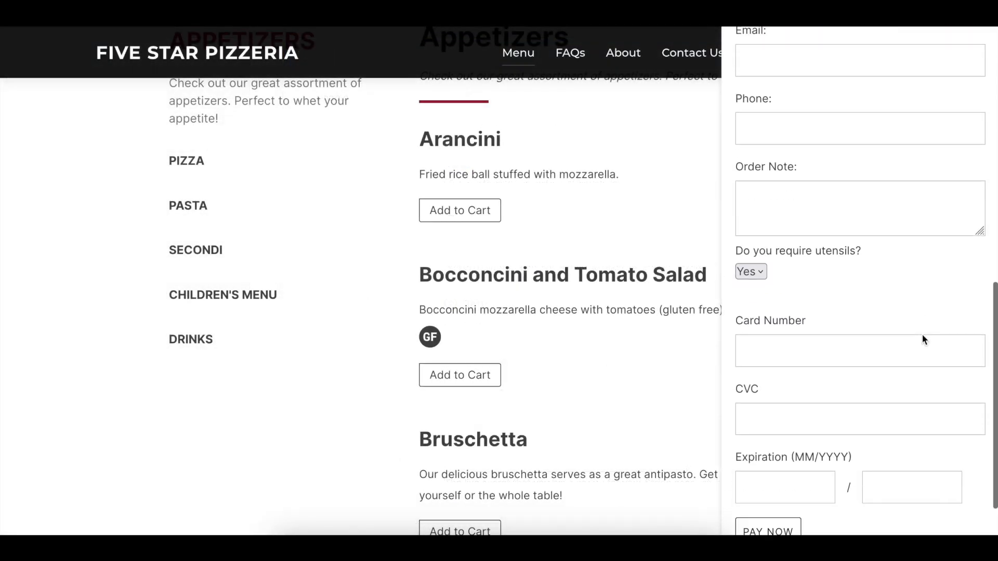
Enable Pay-In-Store and verify the order form toggles between Pay in Store and Pay Online.
scroll(down, 3)
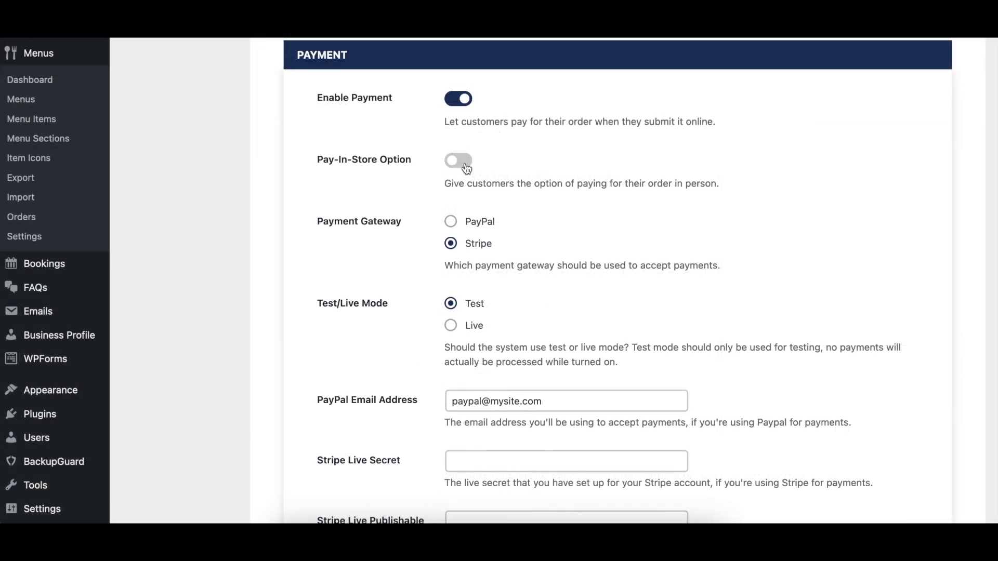
click(457, 160)
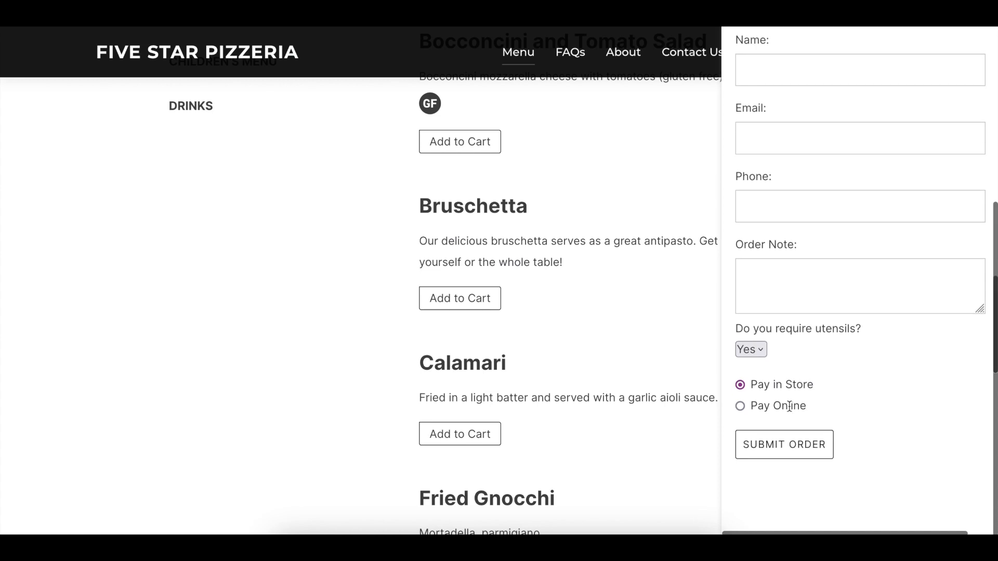
click(740, 406)
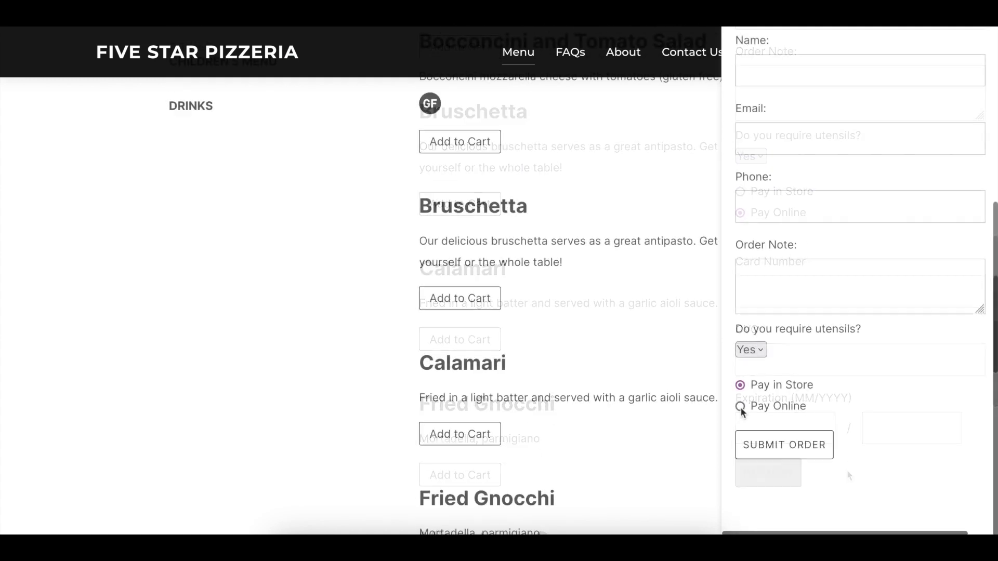
click(740, 406)
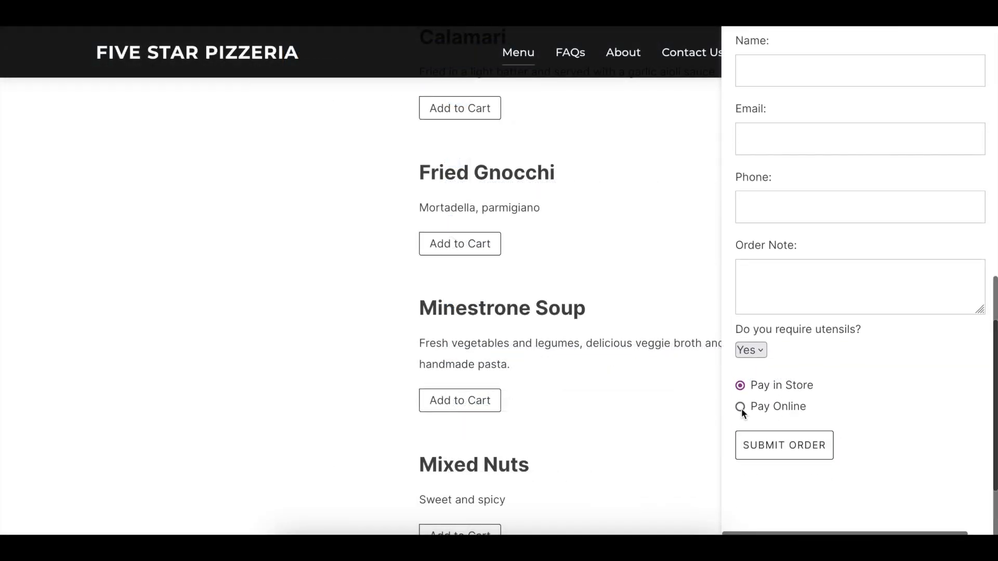
click(741, 407)
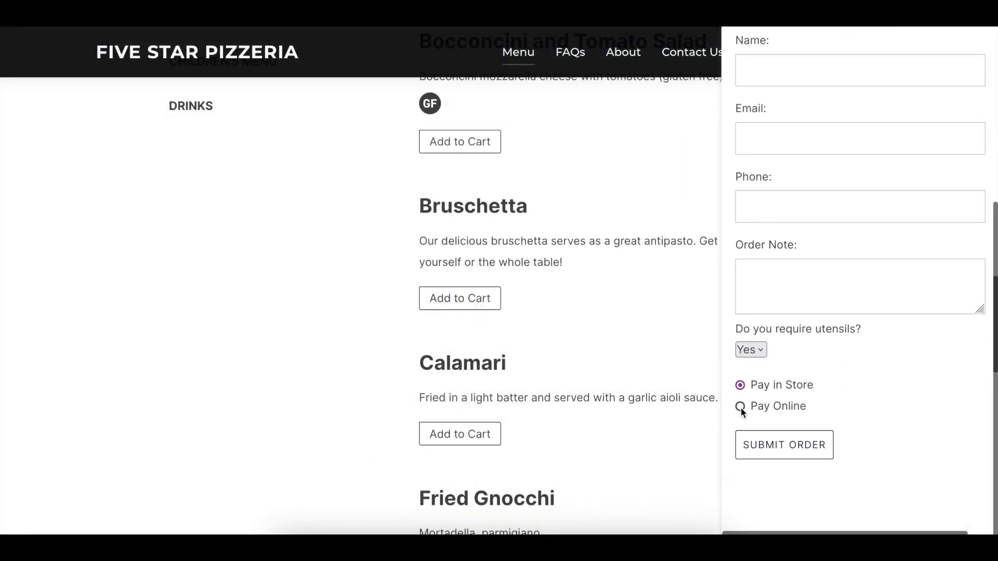
click(740, 406)
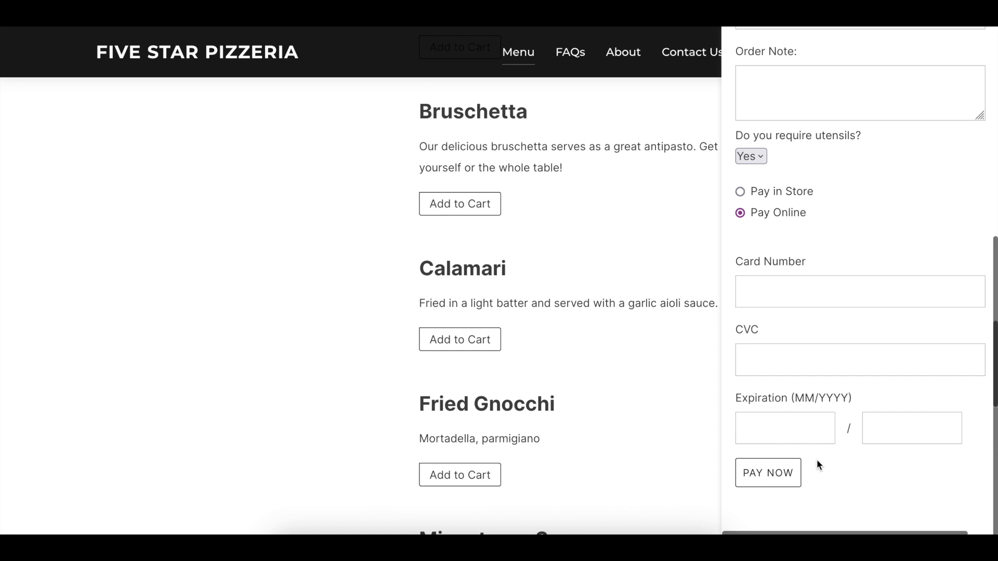
mouse_move(849, 475)
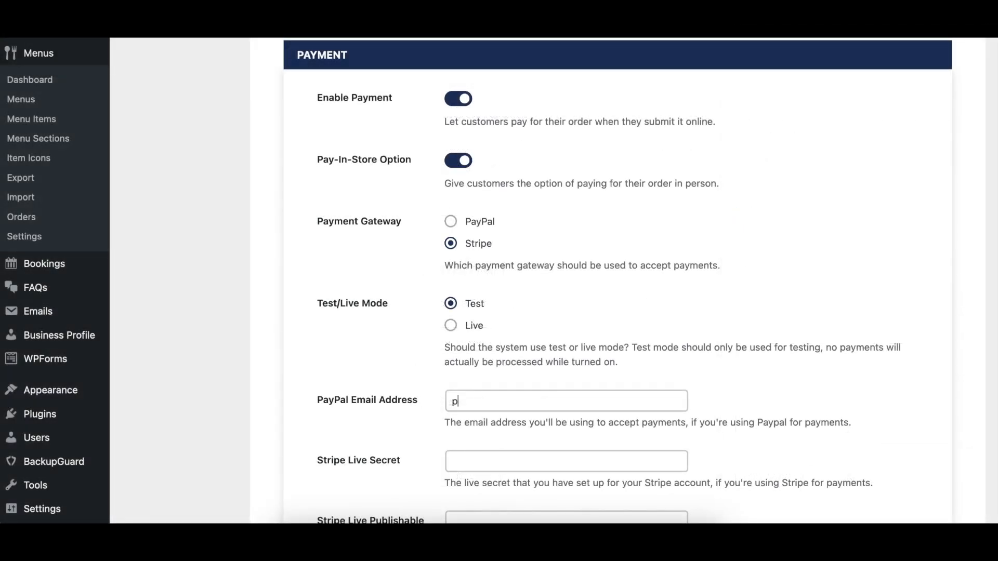
text(aypal@mysite.com)
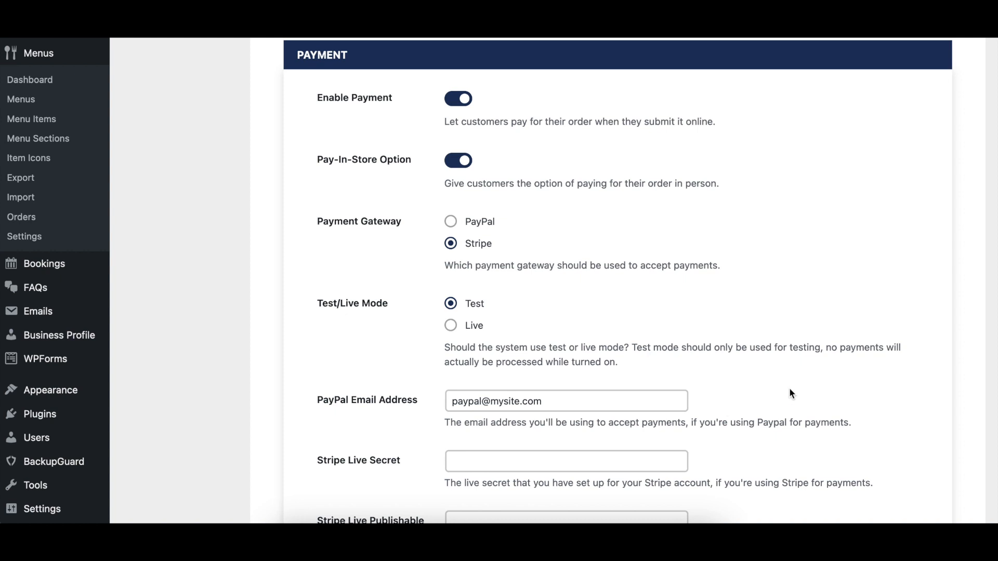
scroll(down, 3)
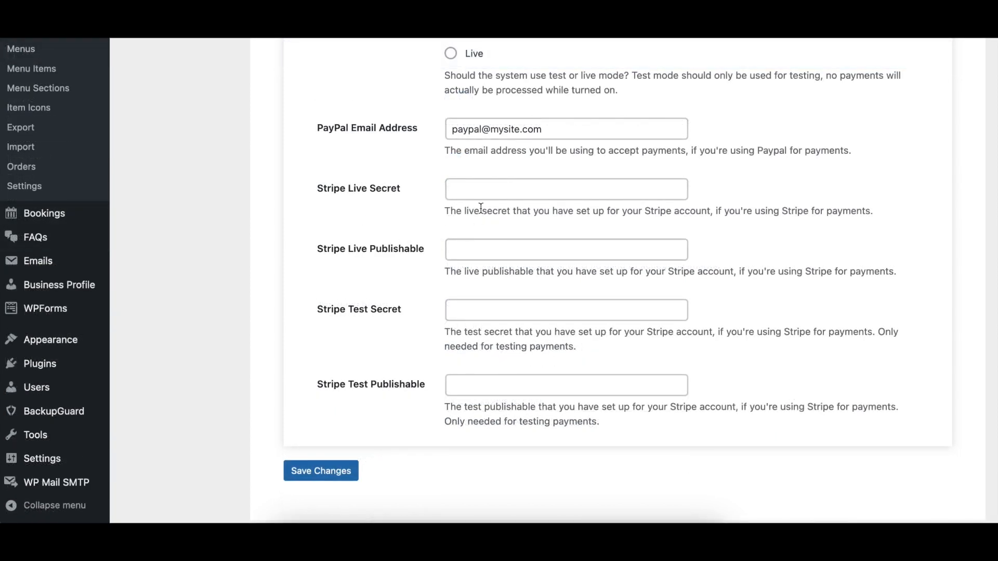
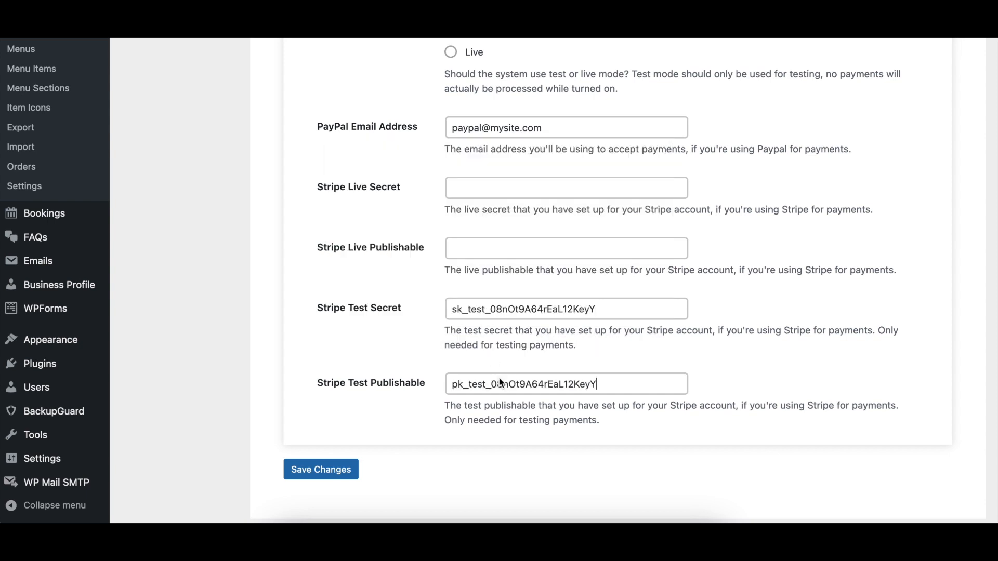